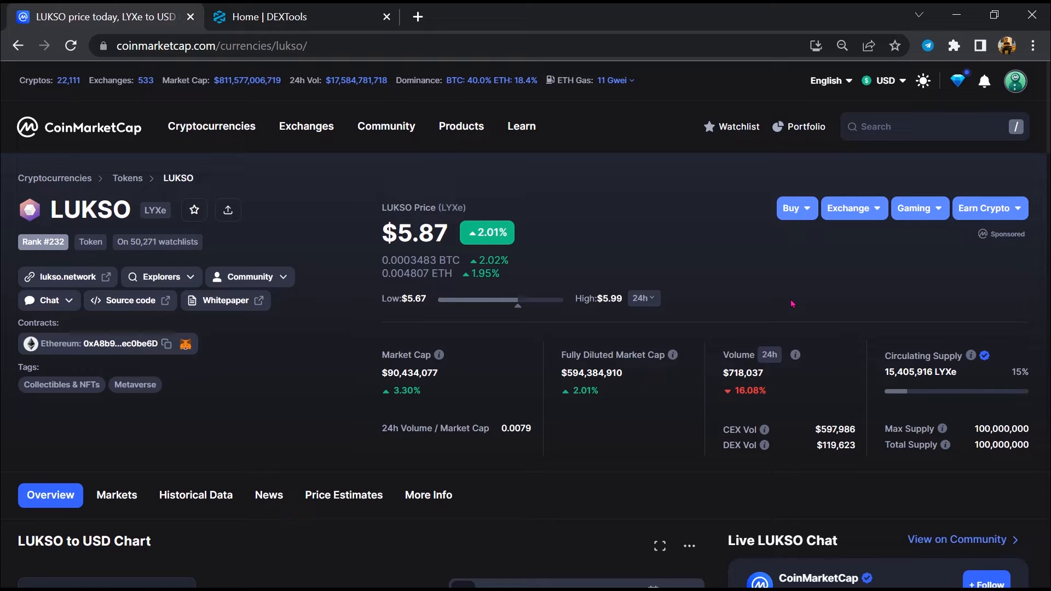
Review LUKSO's chart and Live Chat posts, then follow the project's t.me Telegram link
scroll(down, 3)
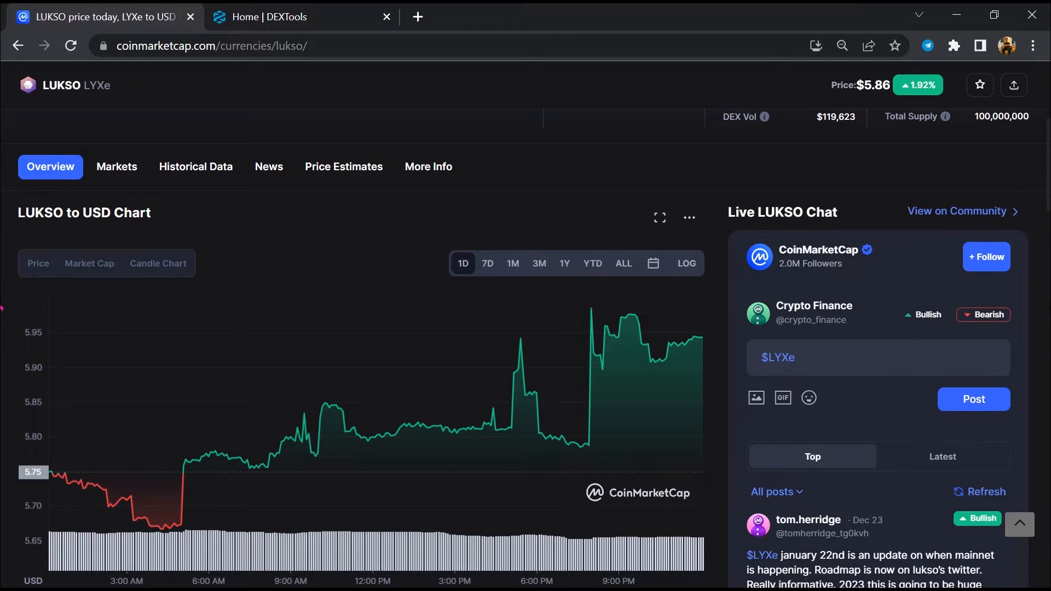
scroll(down, 3)
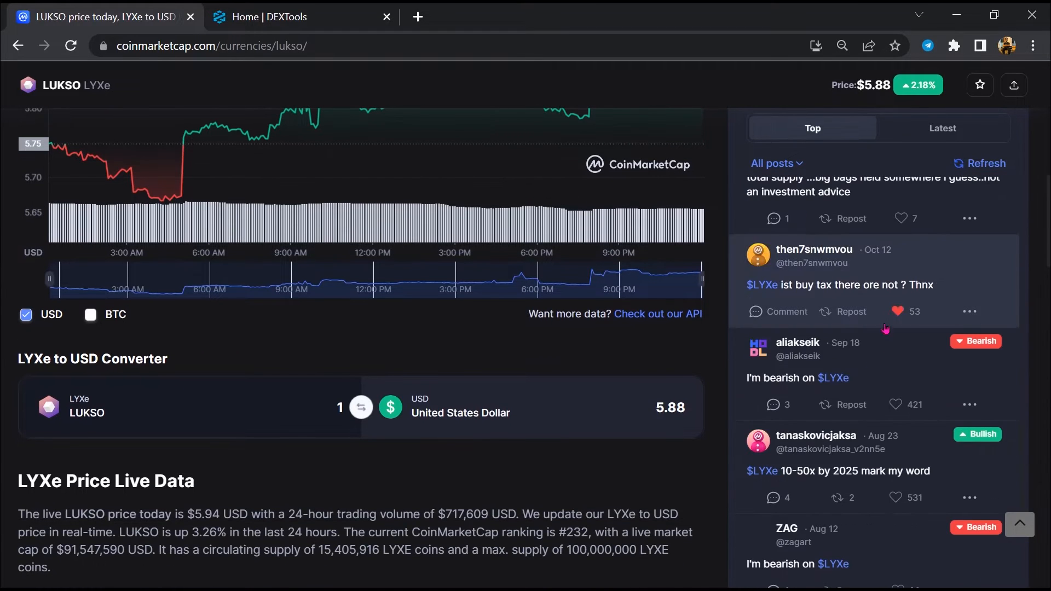
scroll(down, 3)
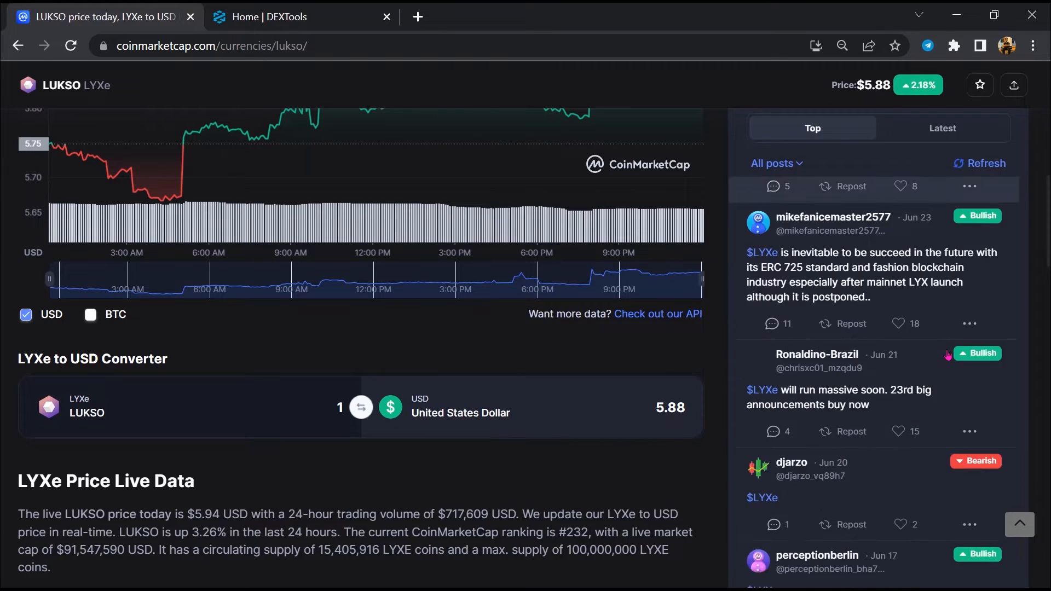
scroll(down, 3)
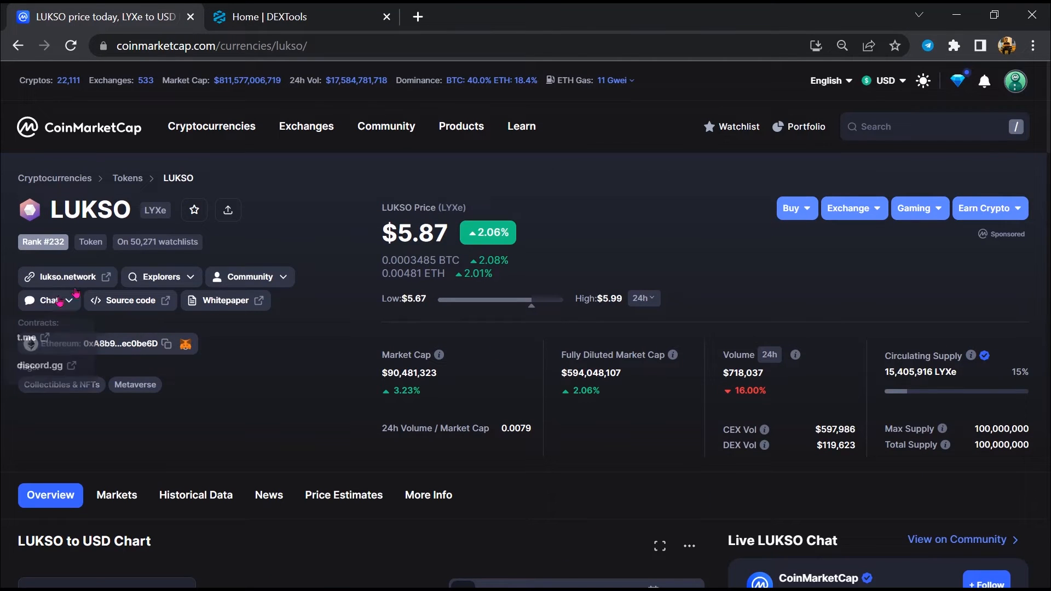
click(26, 336)
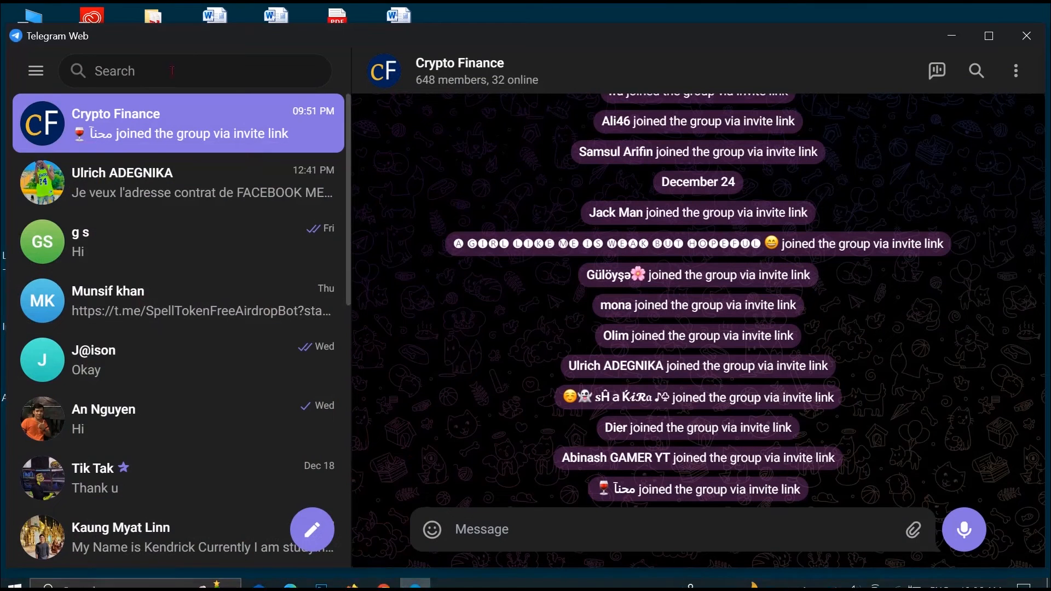
Search Telegram for 'LUKSO', enter its group and list messages mentioning 'scam'
text(LUKSO)
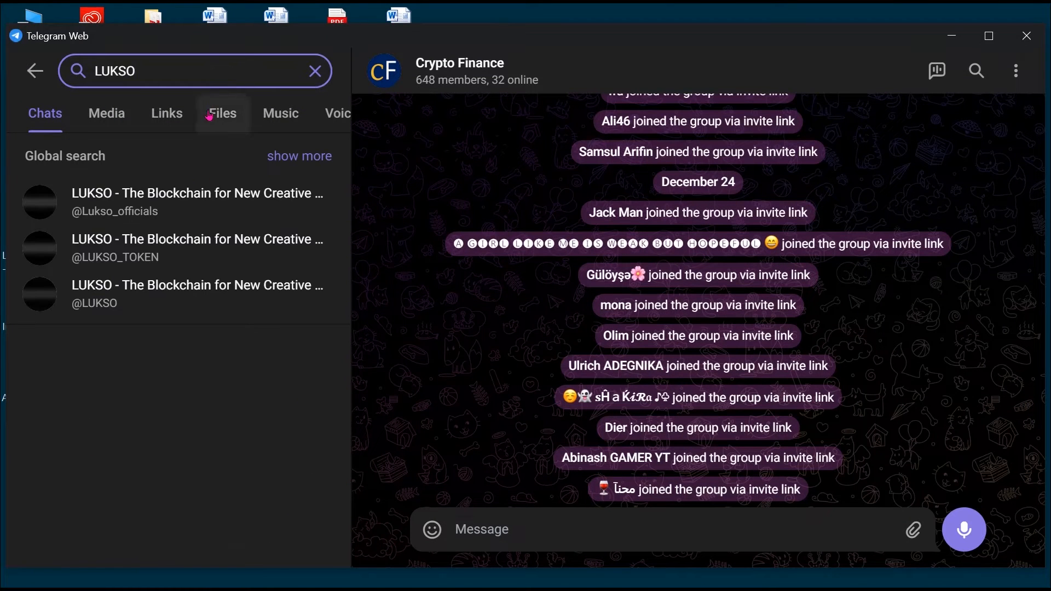
click(195, 293)
text(scam)
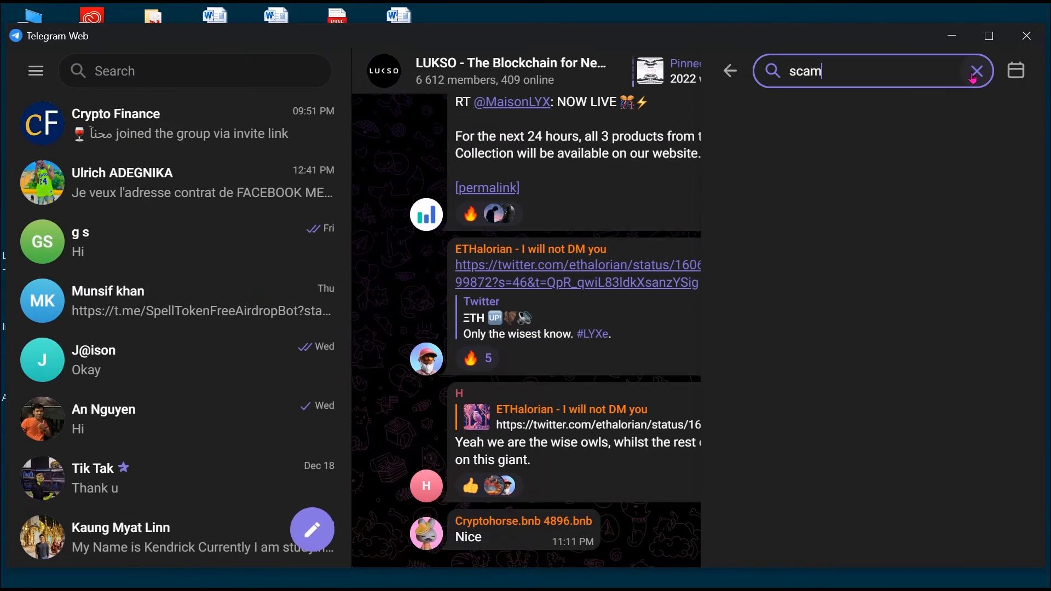
key(enter)
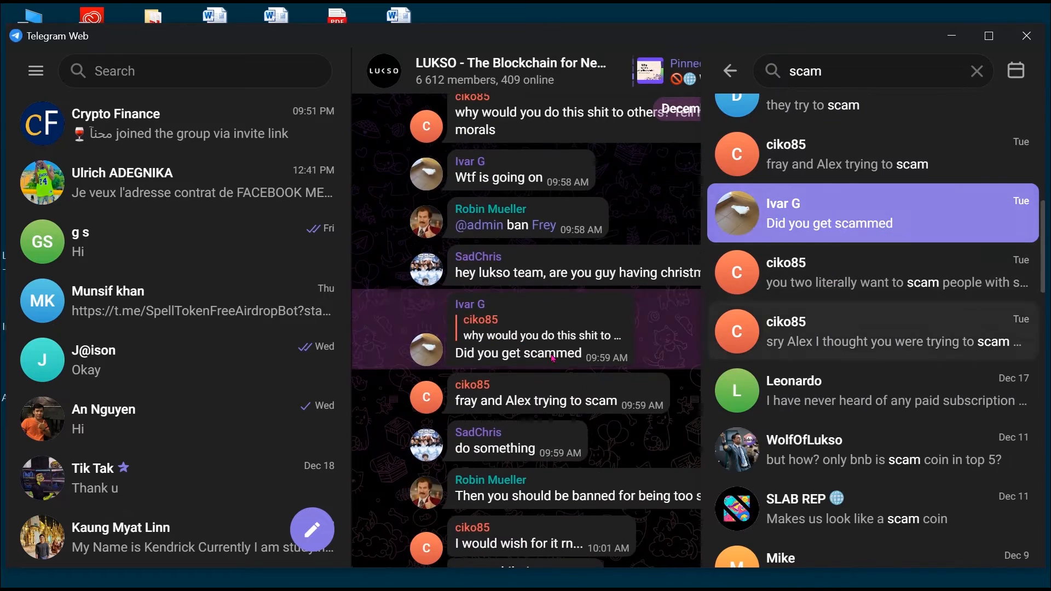
click(872, 367)
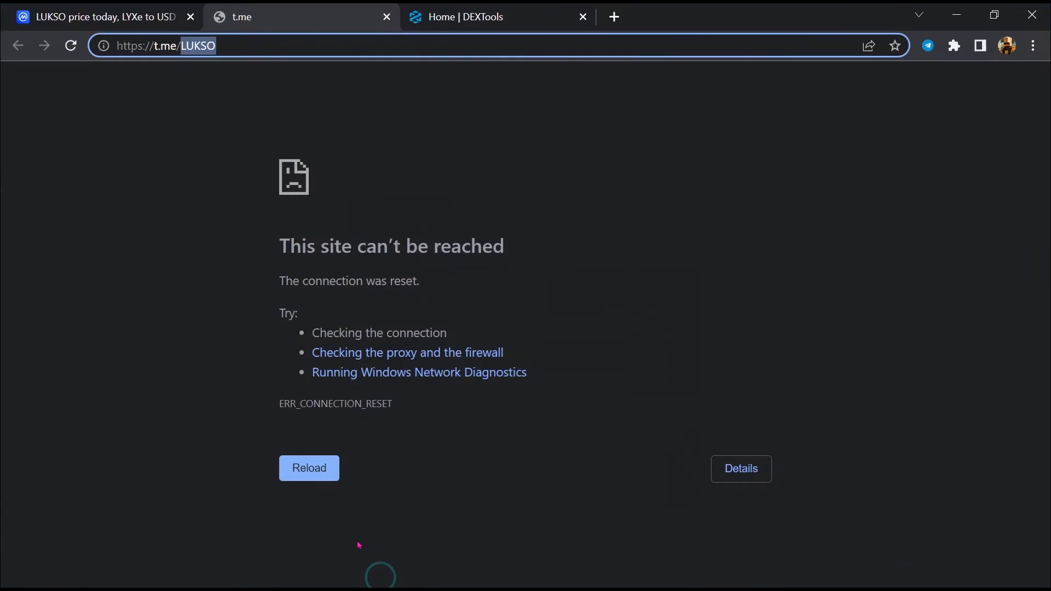
Copy LUKSO's Ethereum contract address from CoinMarketCap and bring up DEXTools pair search
click(101, 16)
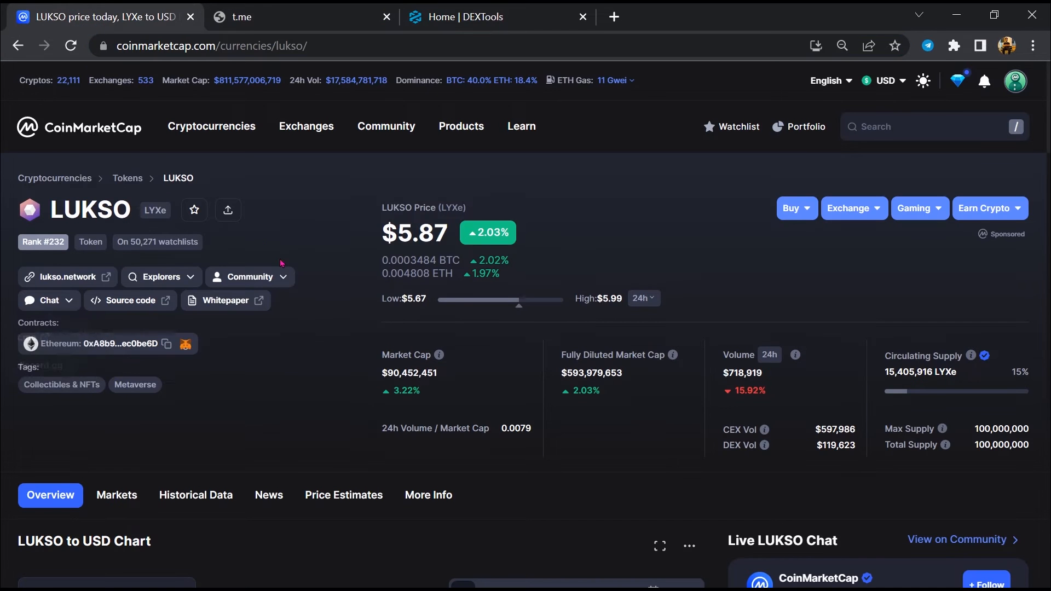
mouse_move(152, 358)
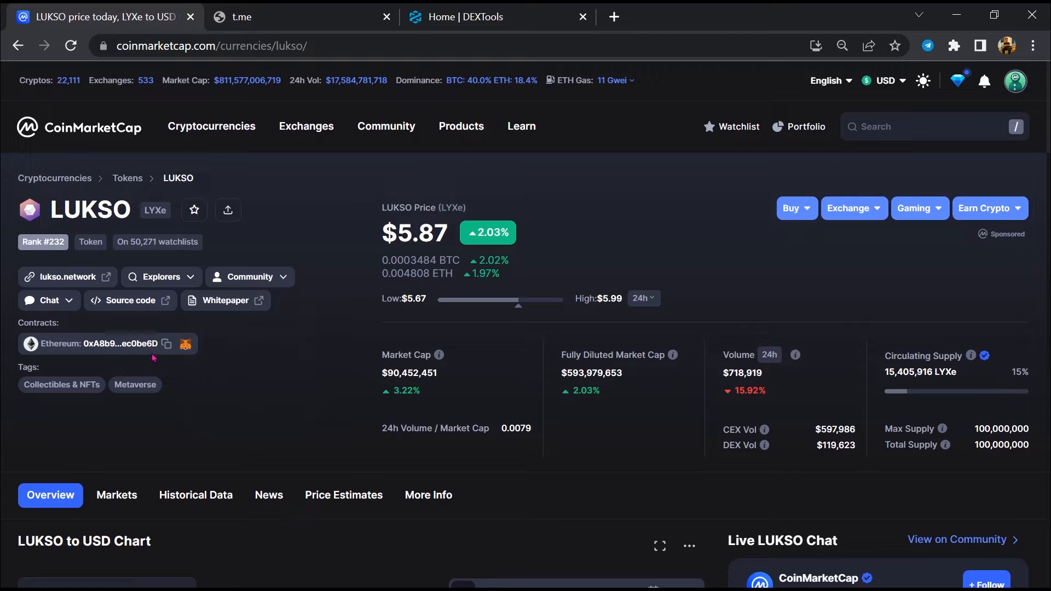
click(166, 344)
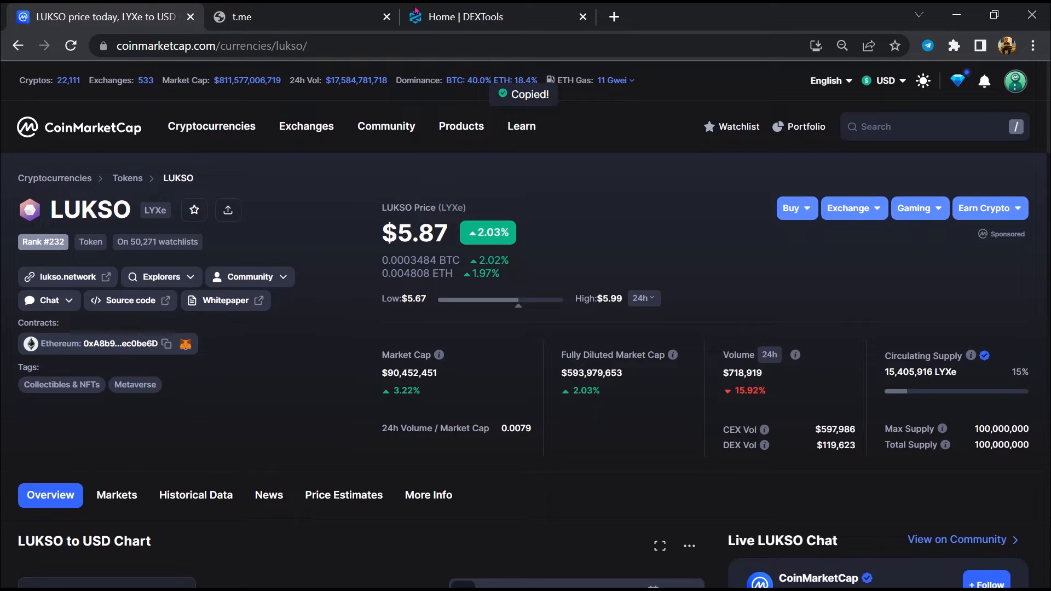
click(496, 17)
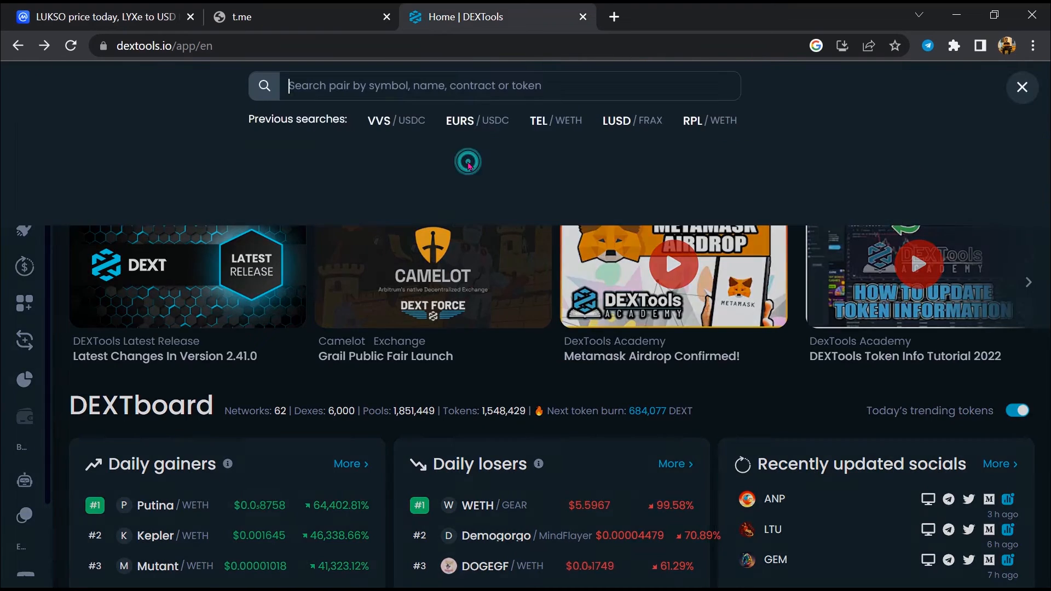
Paste the contract into DEXTools, review the LYXe/USDC trade history to mid-November, return to CoinMarketCap
right_click(470, 86)
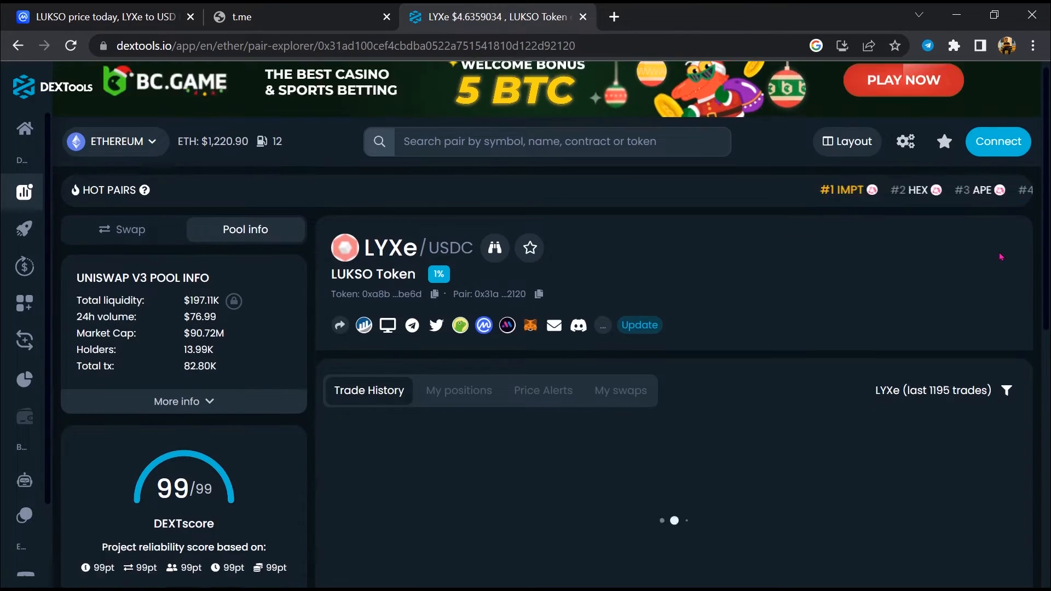
scroll(down, 3)
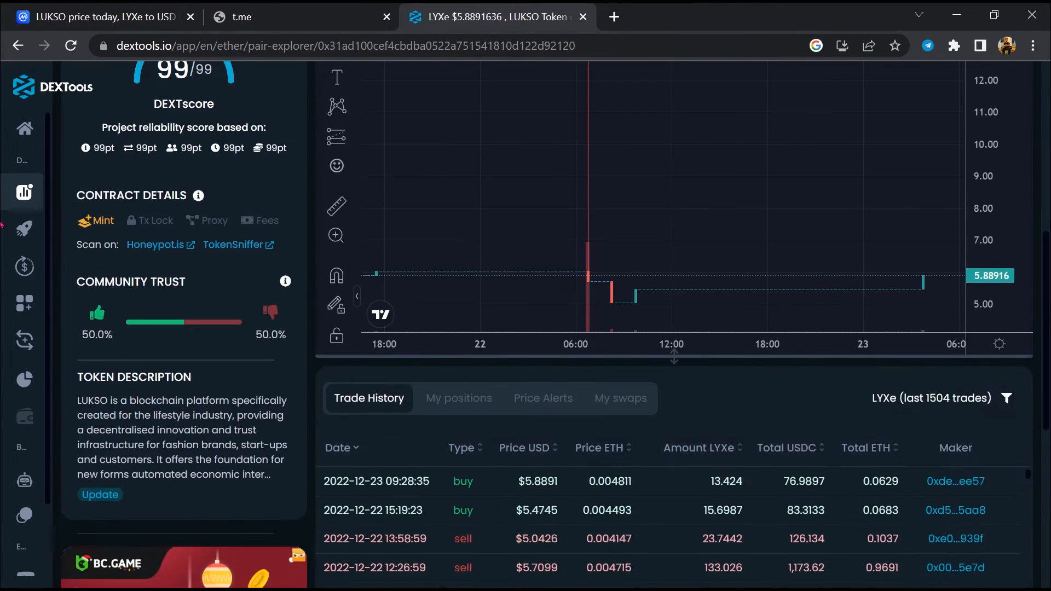
scroll(down, 3)
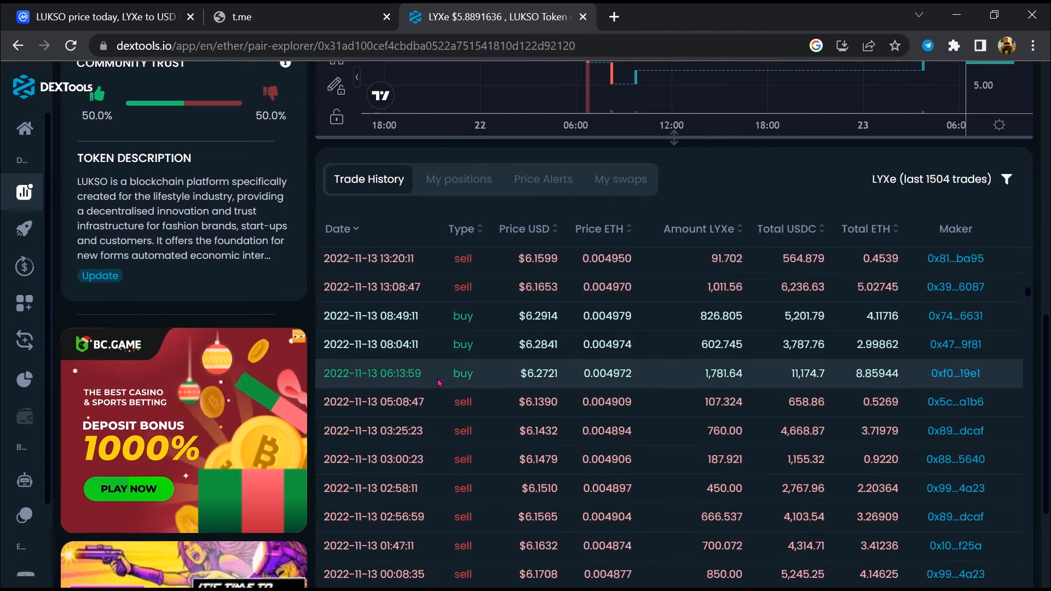
click(101, 17)
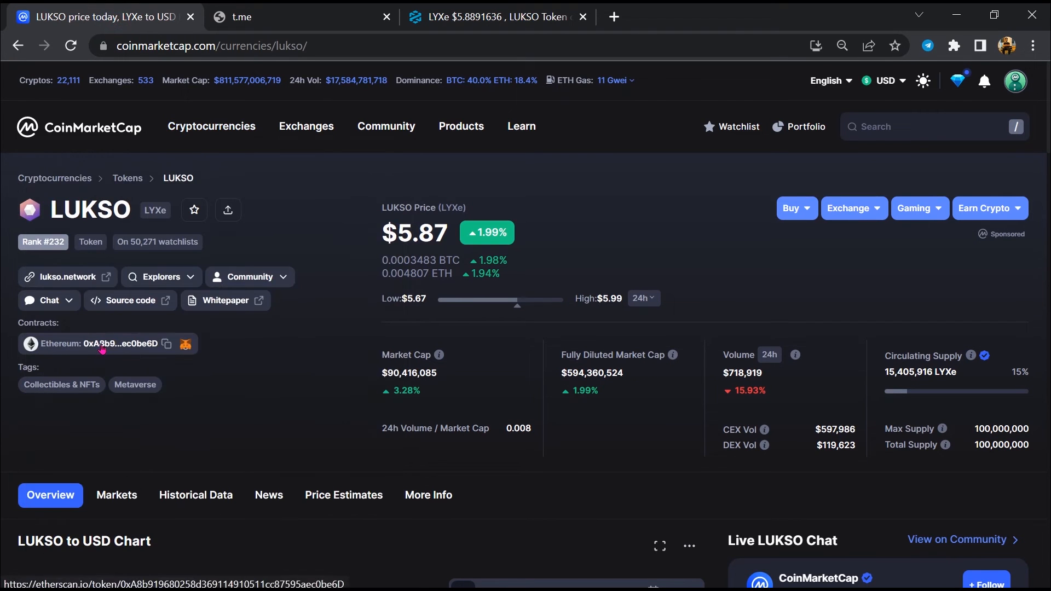
Open LUKSO's Etherscan token page and view its Holders list led by LYXe Genesis Funds at 71.4%
click(104, 343)
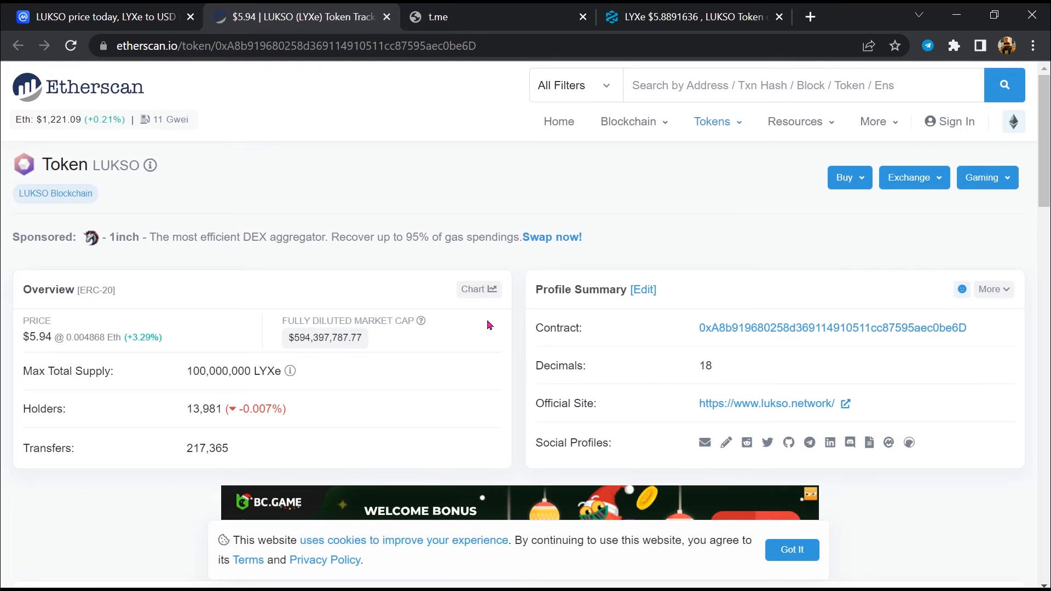
scroll(down, 3)
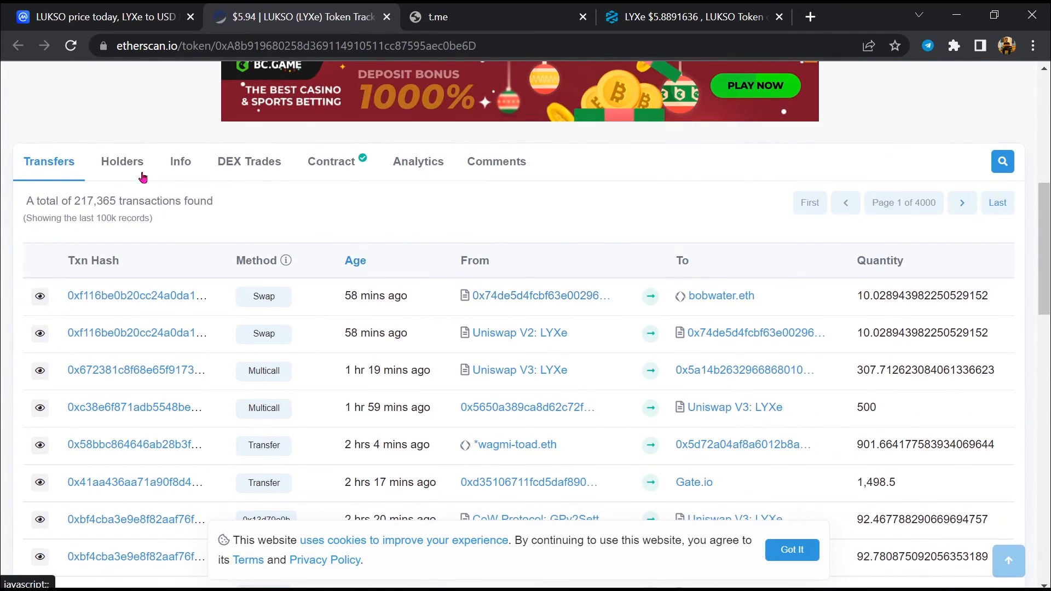
click(122, 162)
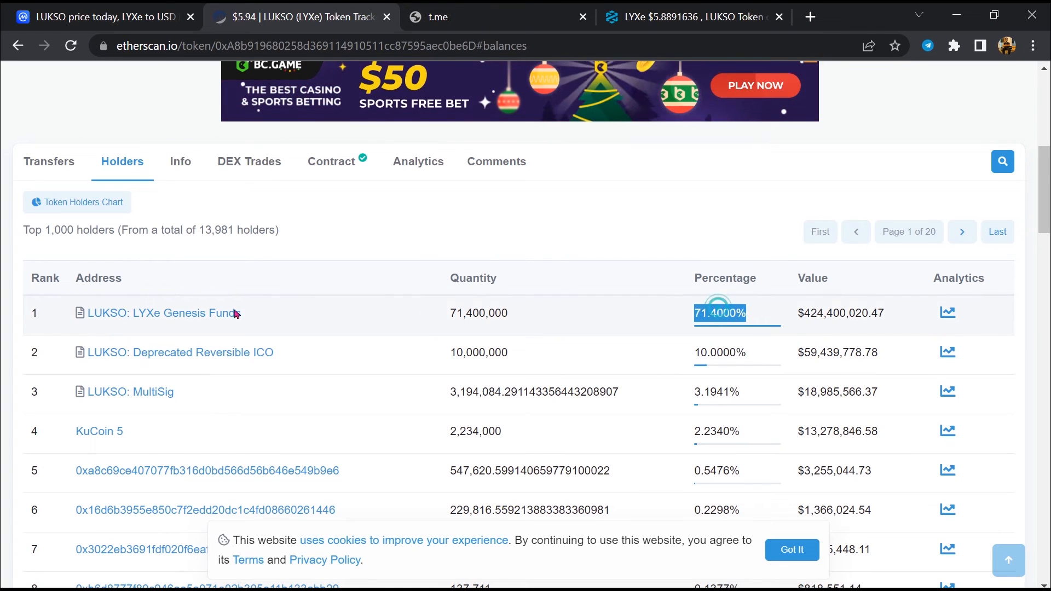
mouse_move(687, 390)
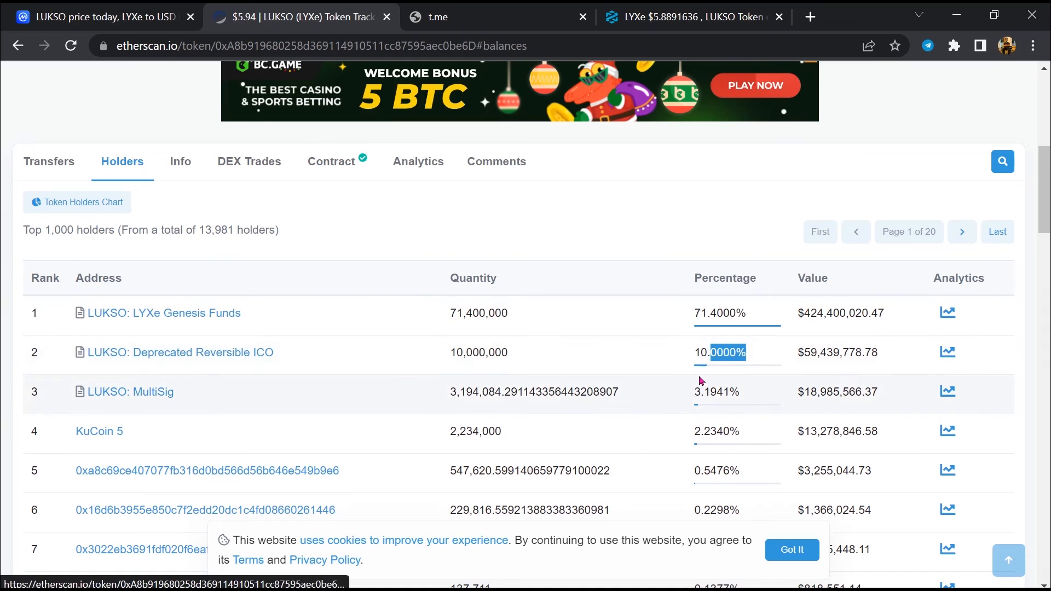
scroll(down, 3)
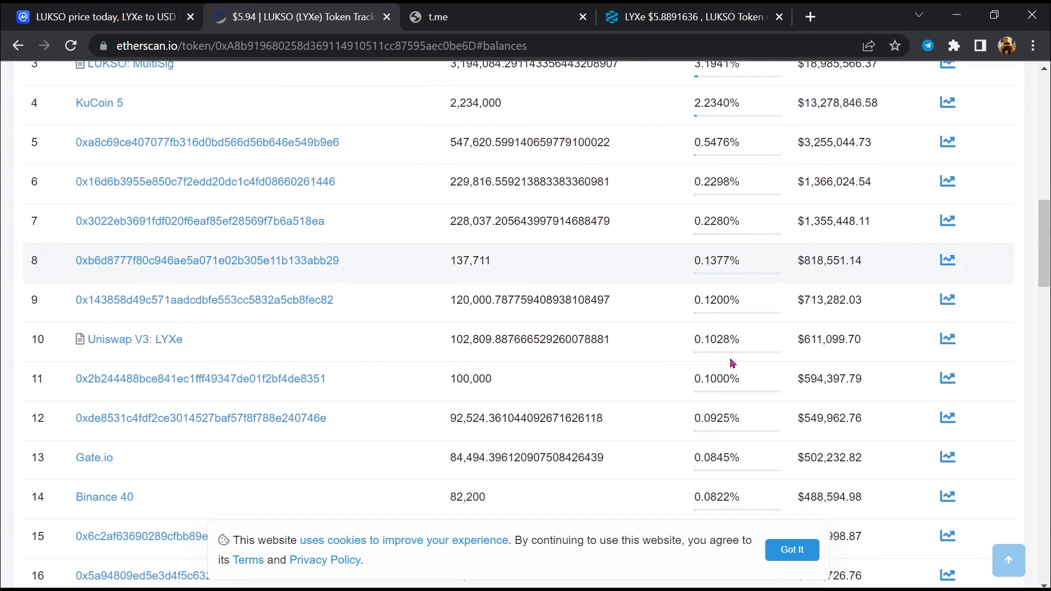